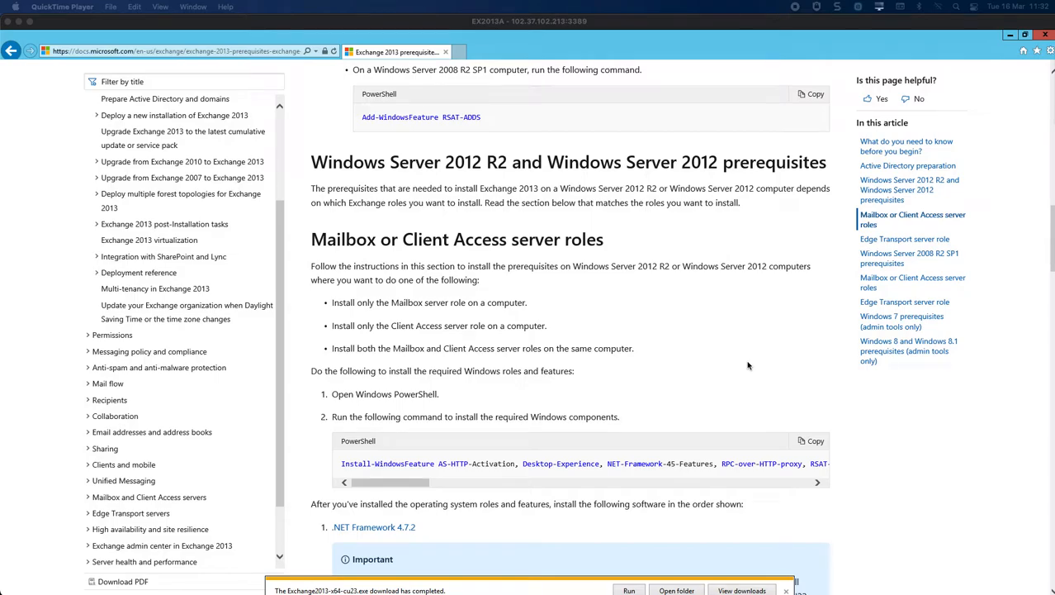
mouse_move(755, 365)
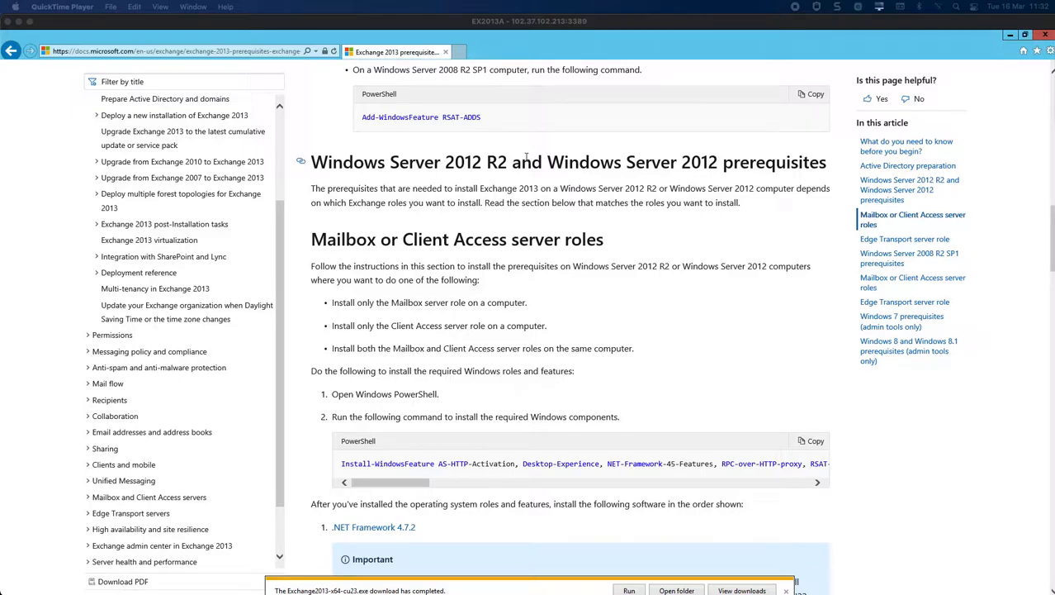
mouse_move(578, 284)
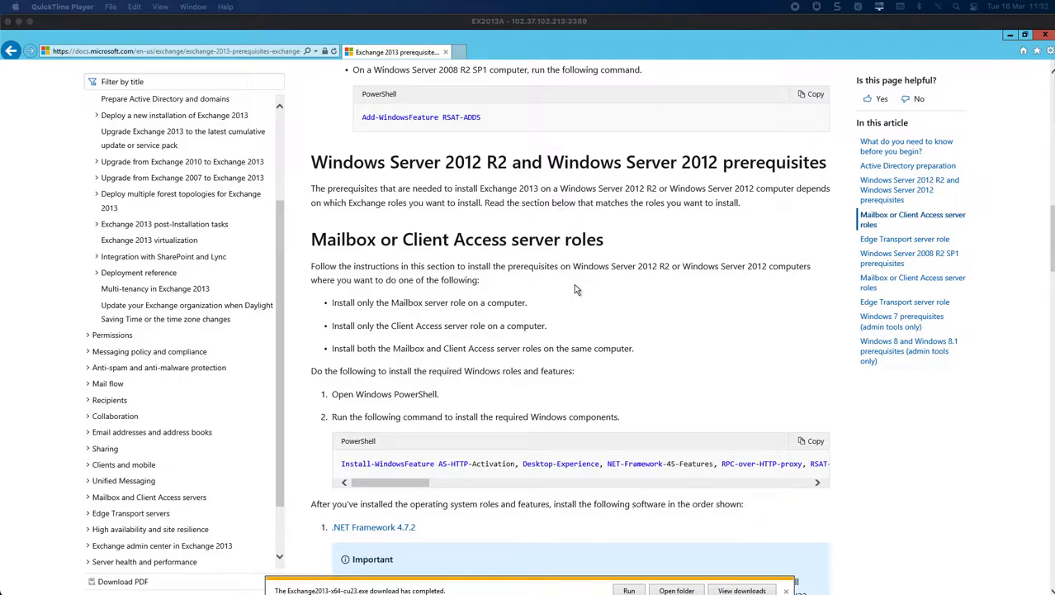
mouse_move(611, 321)
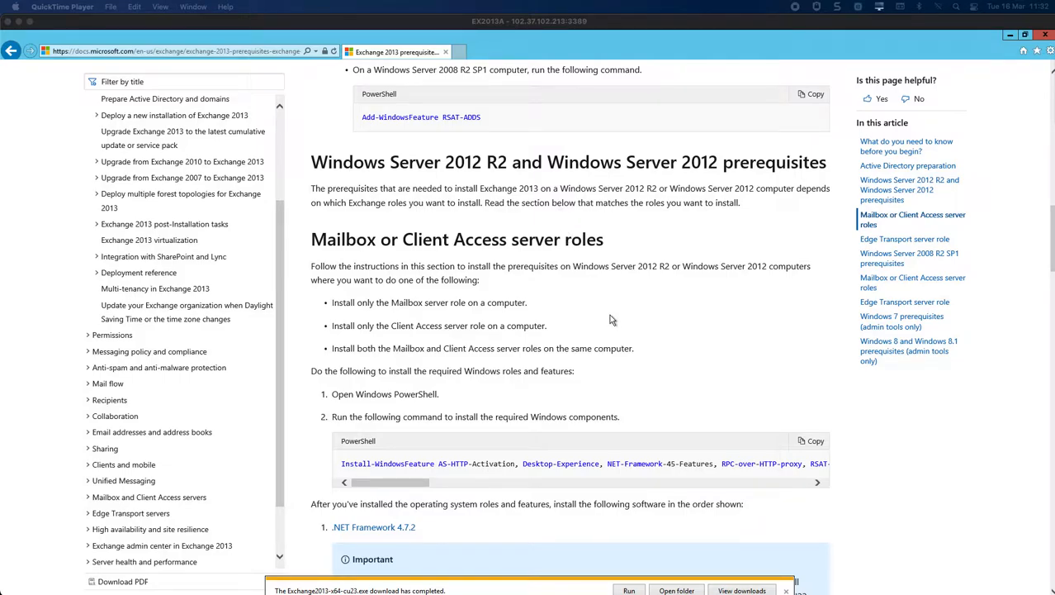
mouse_move(616, 342)
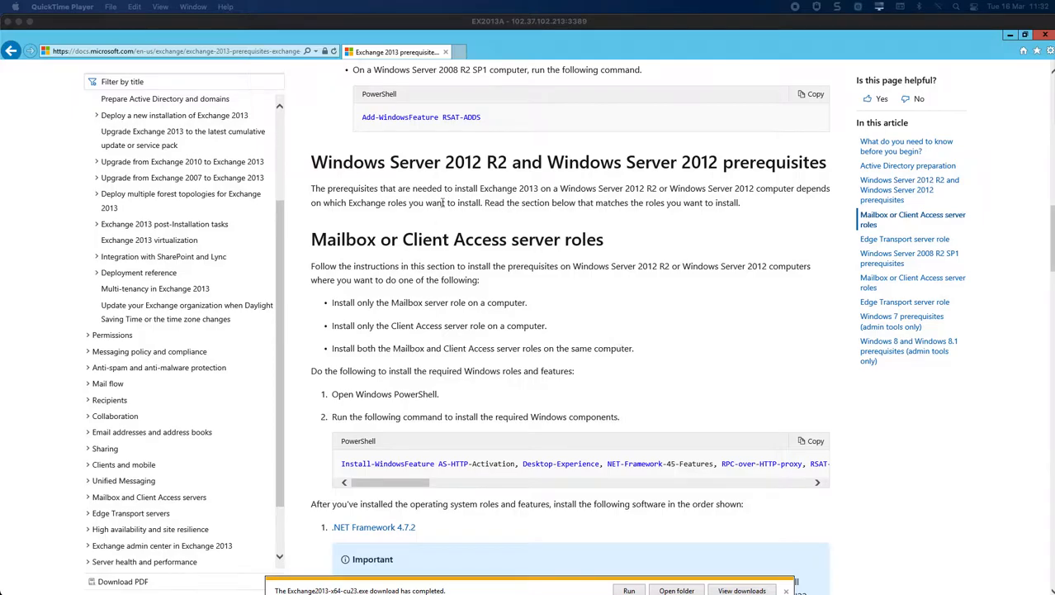
mouse_move(449, 291)
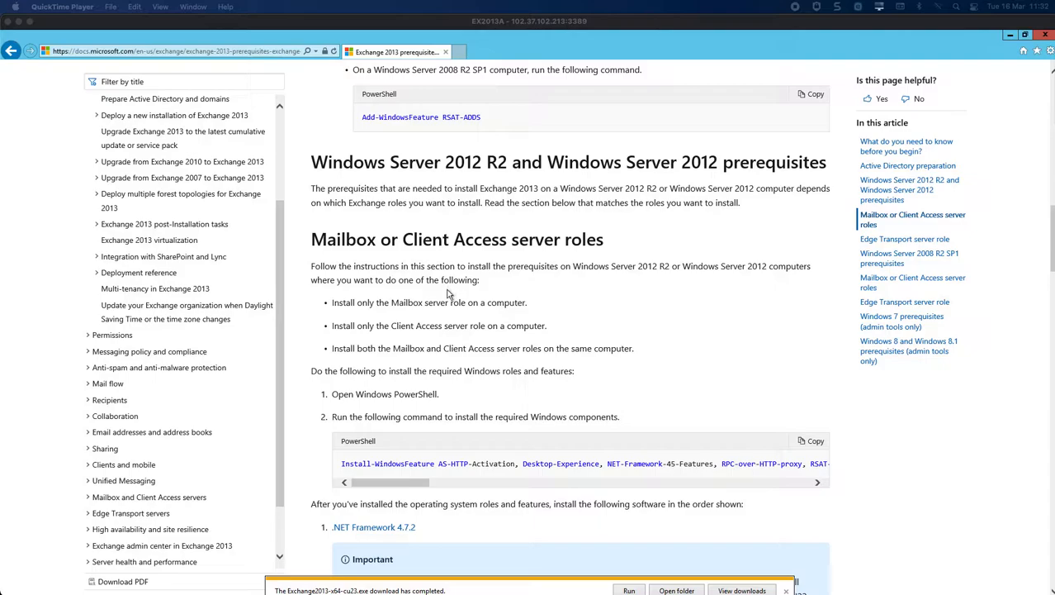
mouse_move(459, 302)
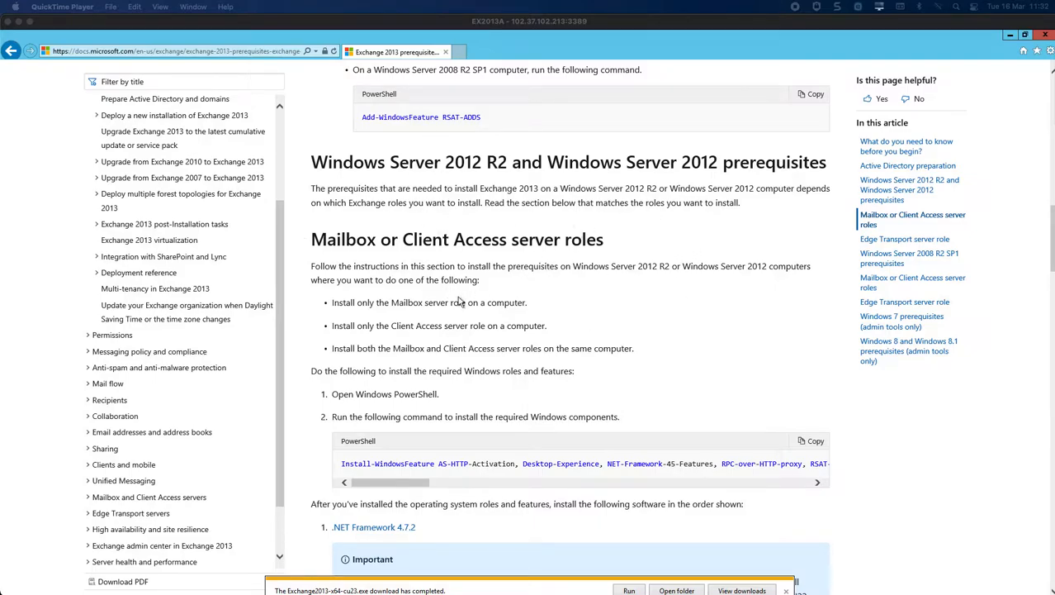
mouse_move(575, 339)
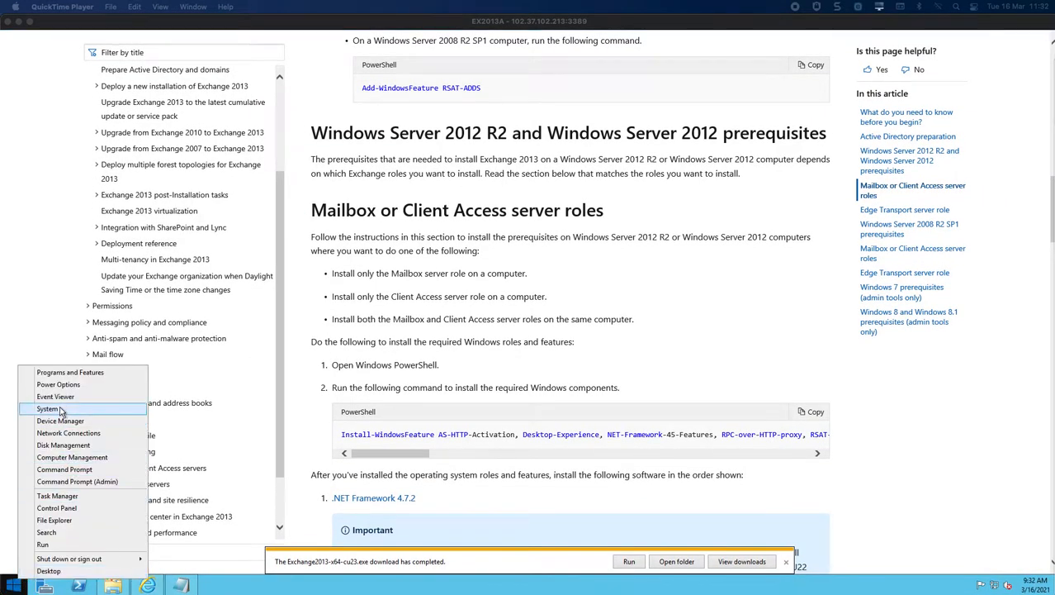
Check the server's system information, then launch PowerShell as administrator to run Install-WindowsFeature.
left_click(47, 408)
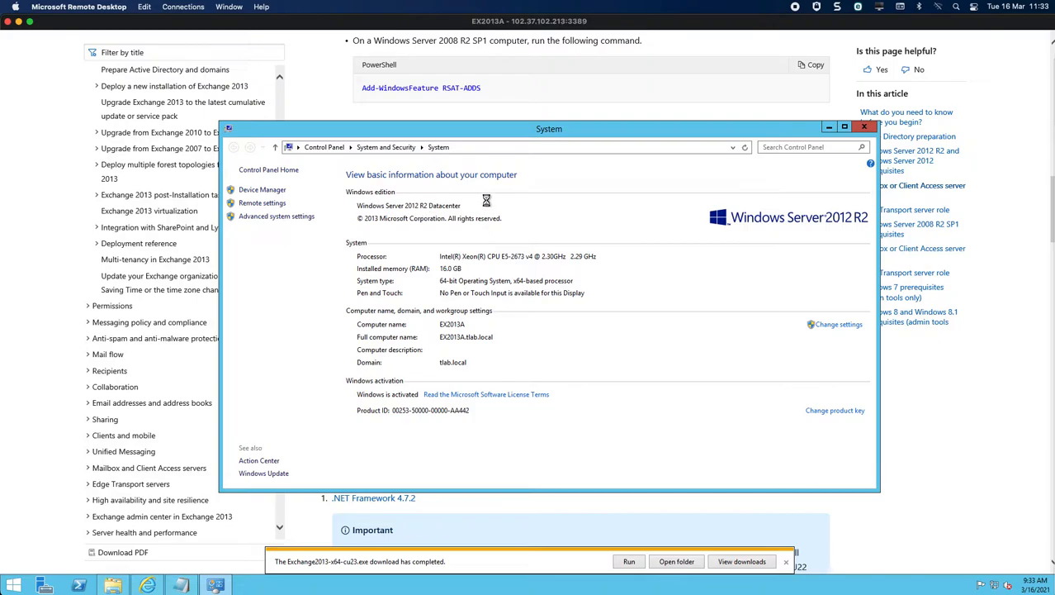
left_click(859, 125)
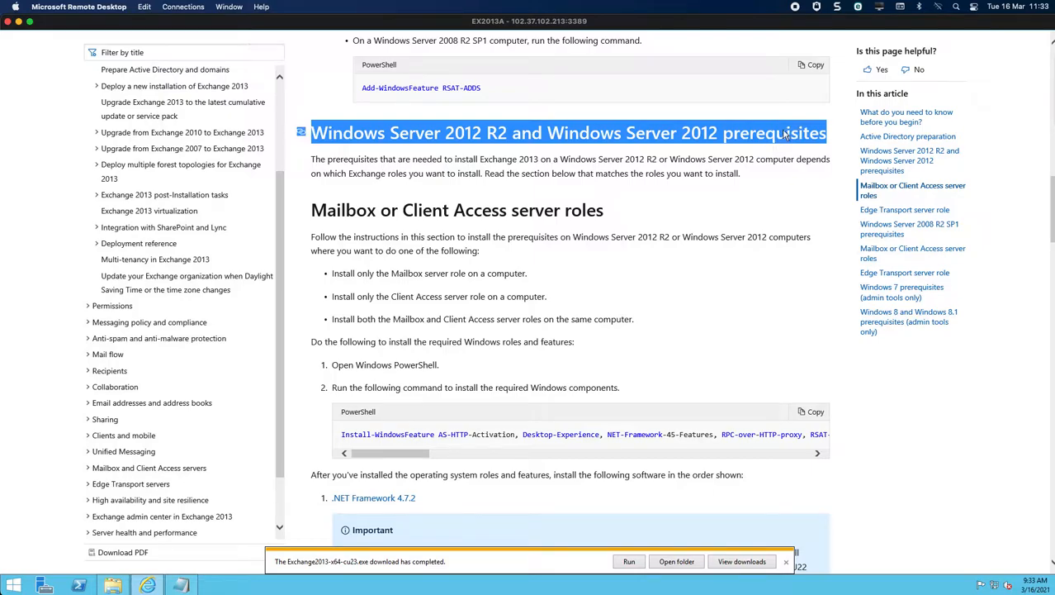
mouse_move(508, 140)
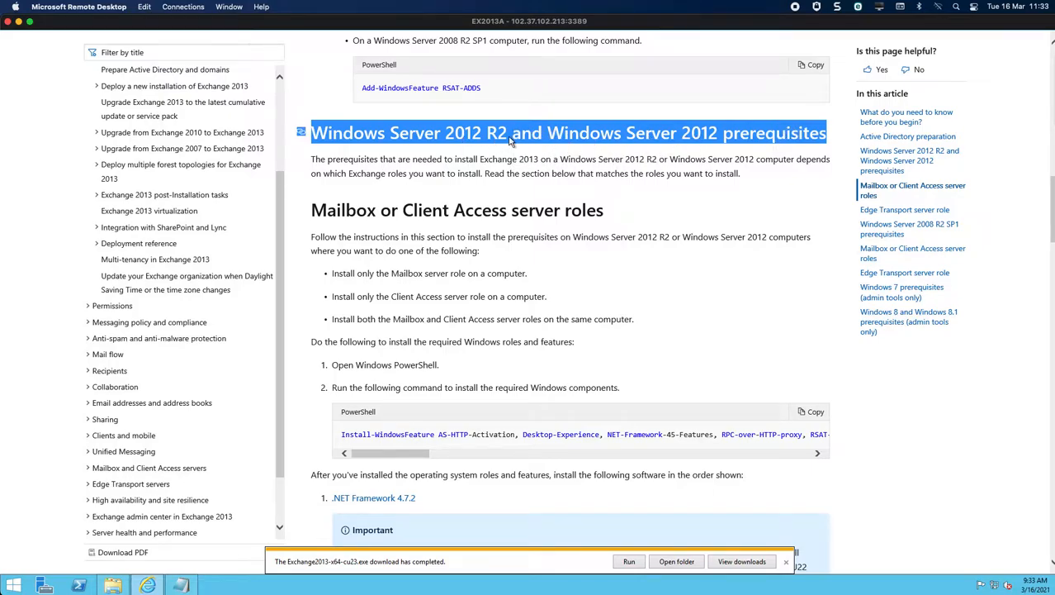
mouse_move(516, 341)
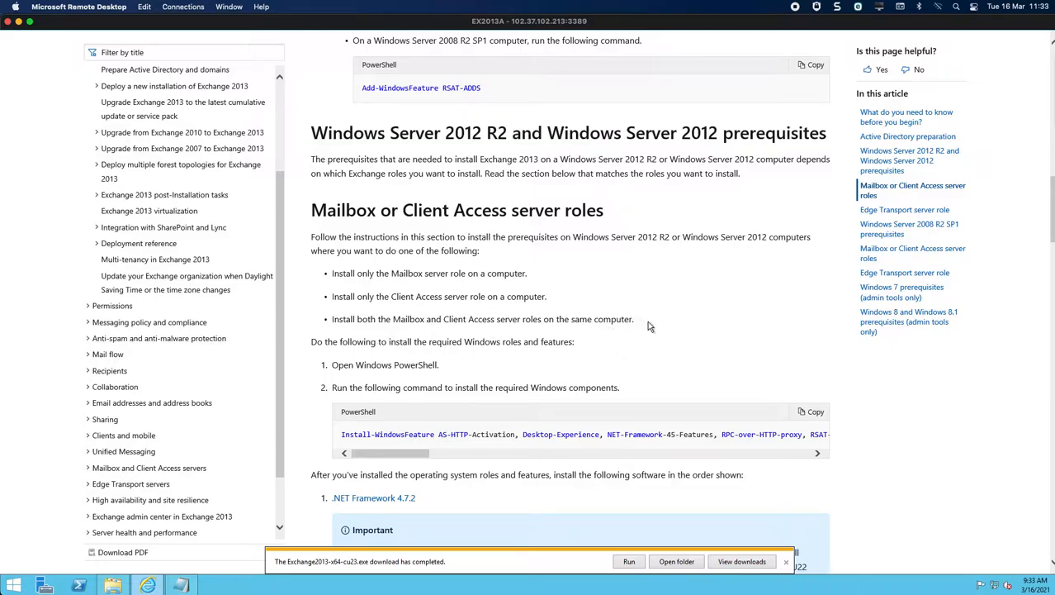
mouse_move(373, 360)
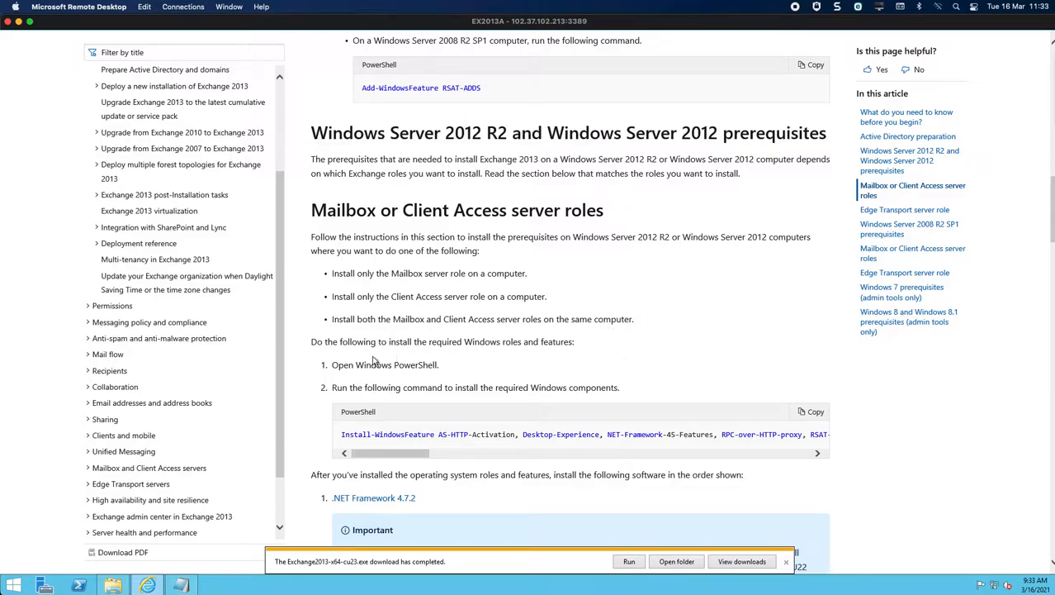
mouse_move(677, 424)
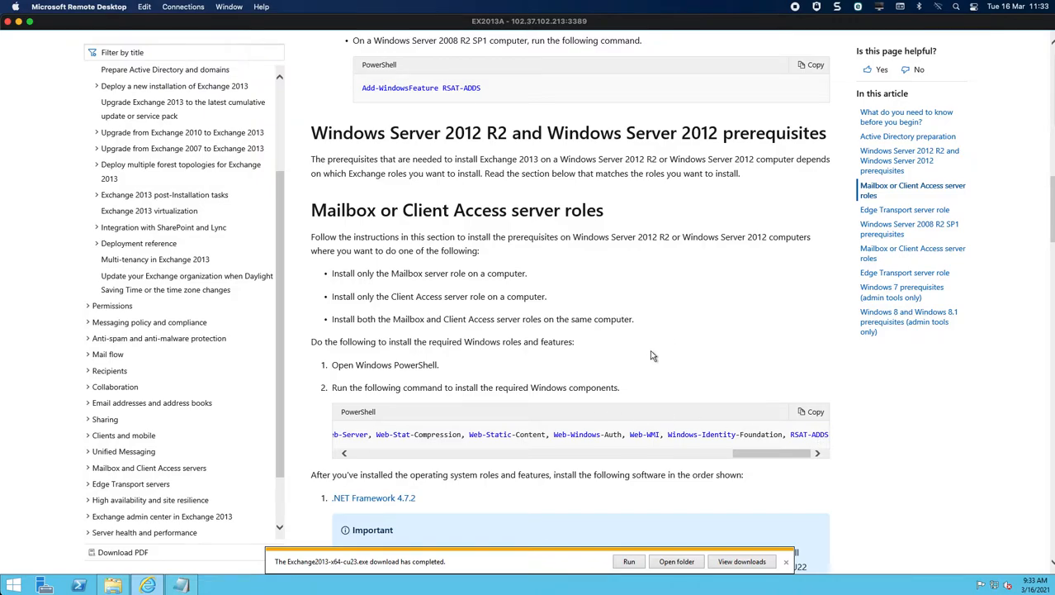
mouse_move(641, 360)
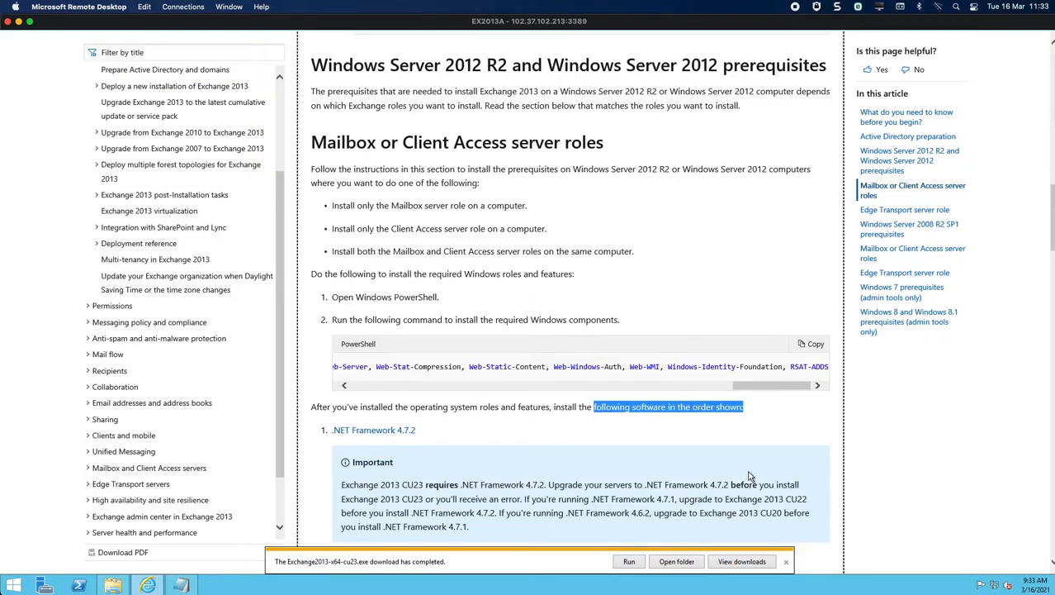
scroll("down", 3)
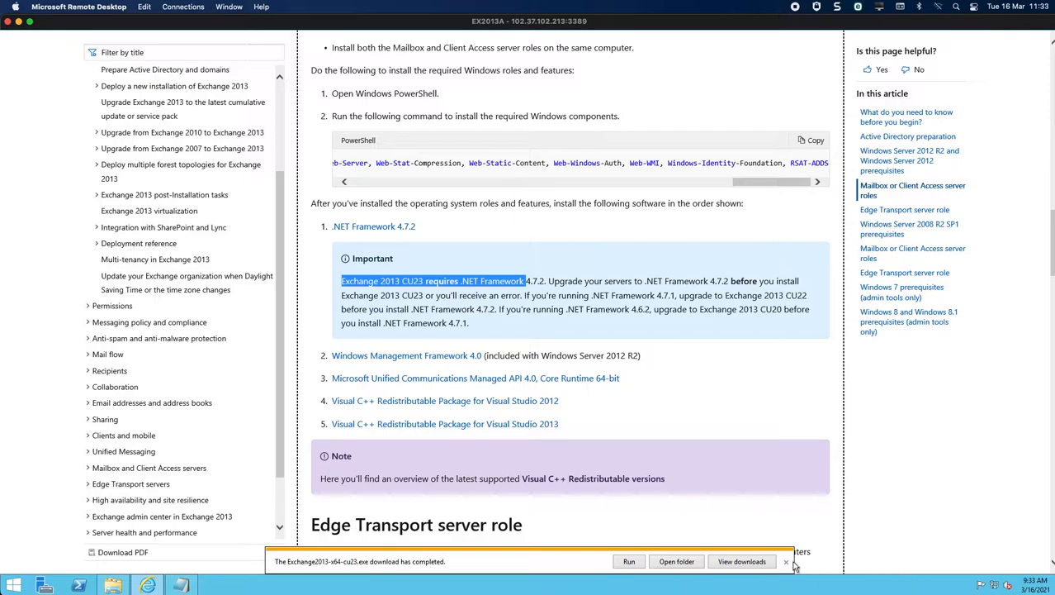
left_click(780, 561)
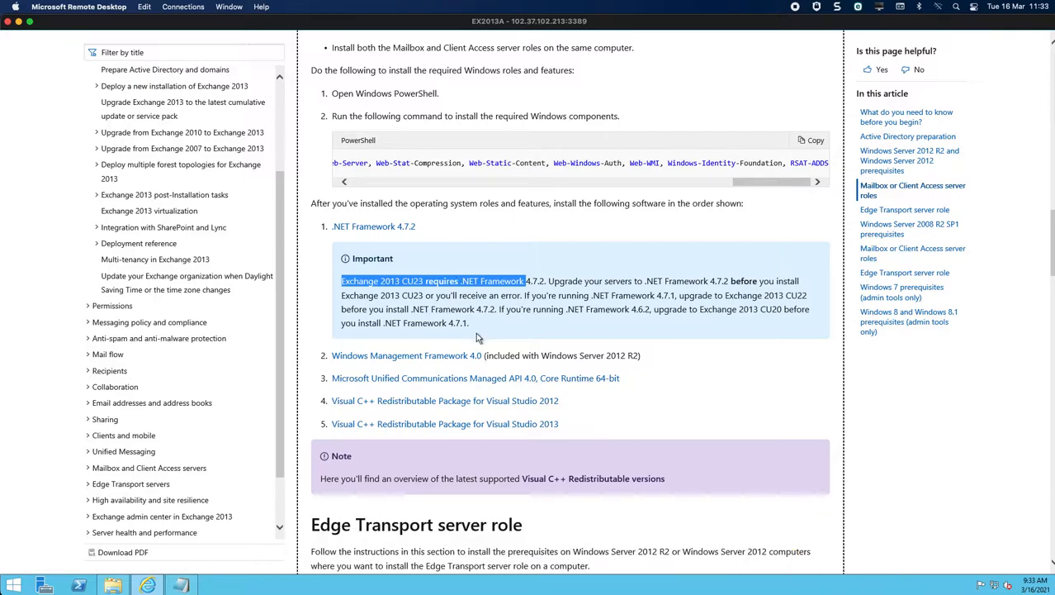
mouse_move(453, 363)
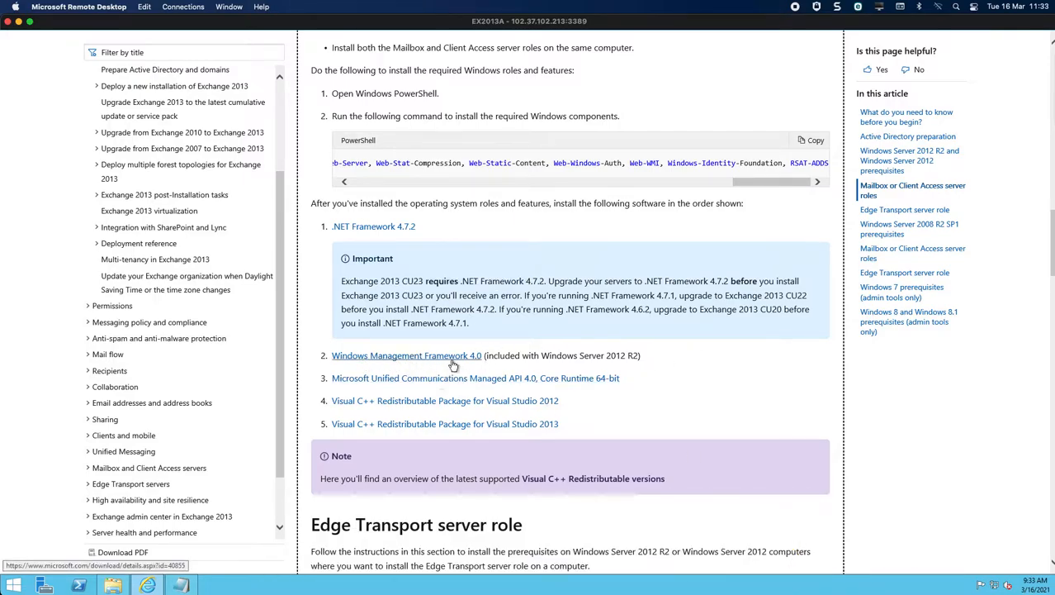
mouse_move(524, 367)
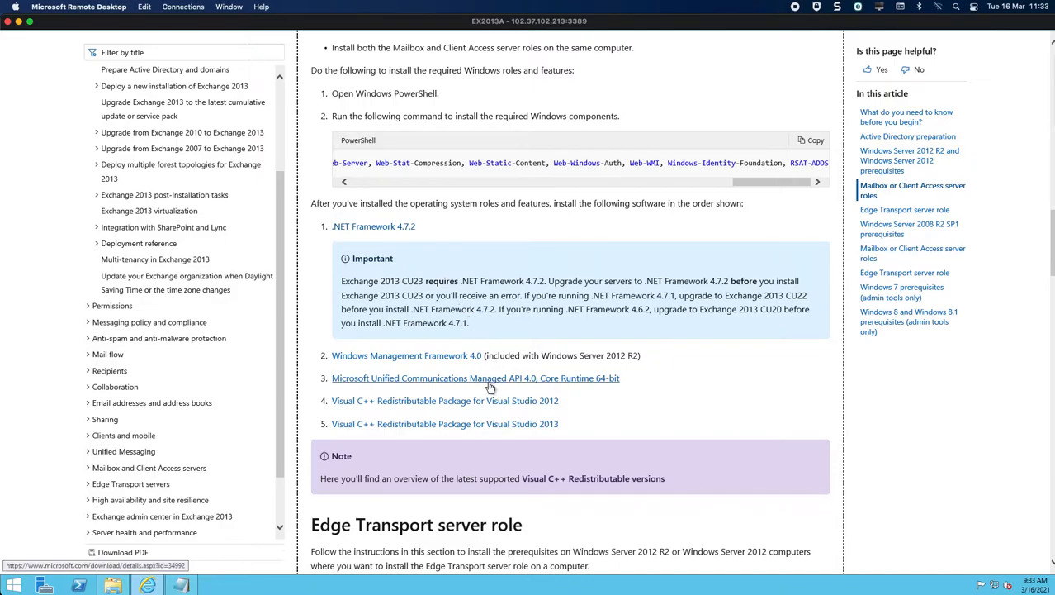
mouse_move(401, 403)
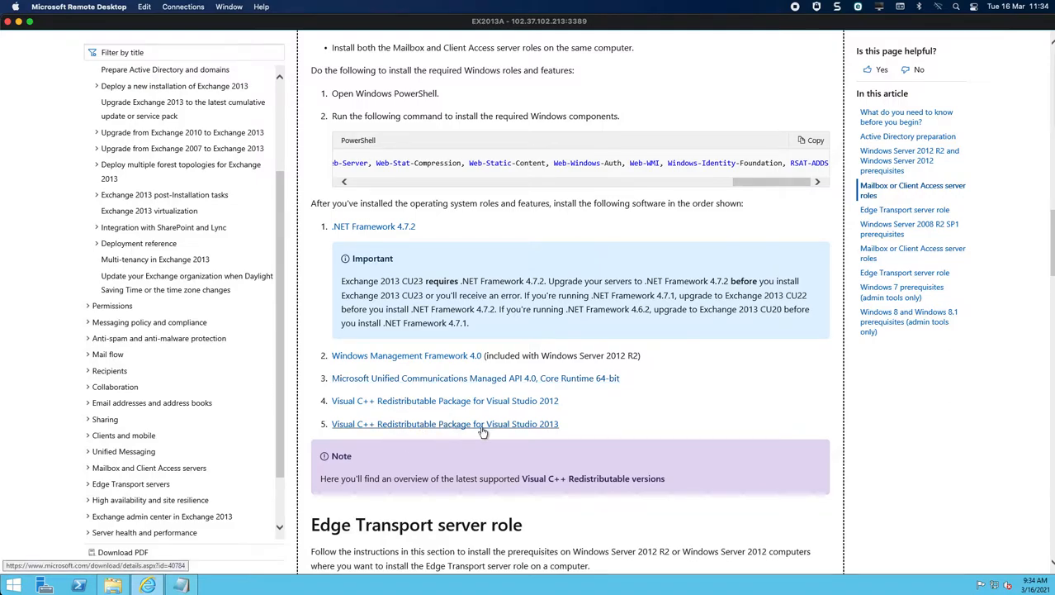
mouse_move(487, 433)
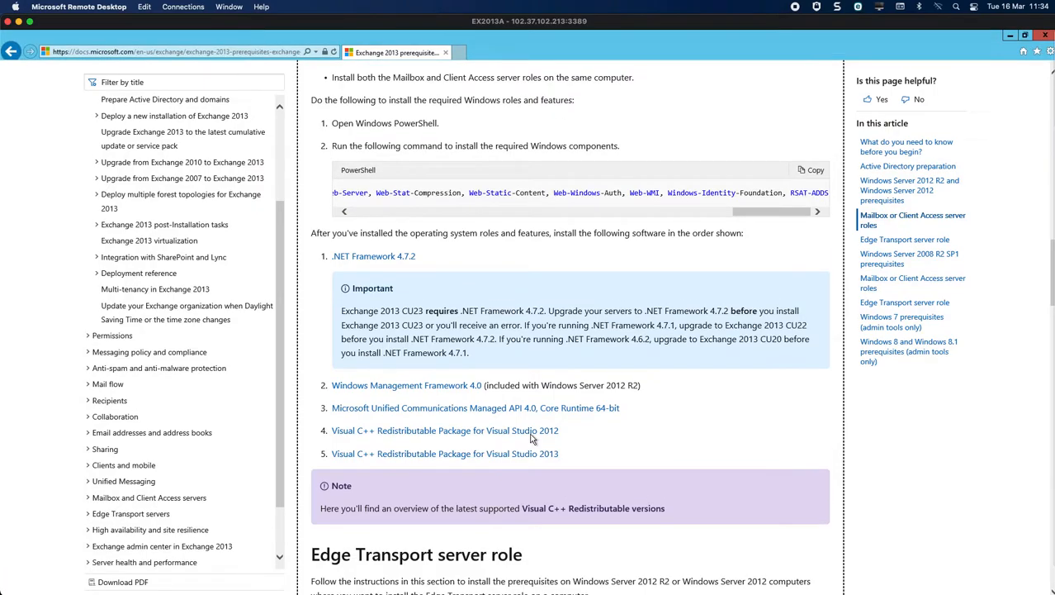
mouse_move(581, 139)
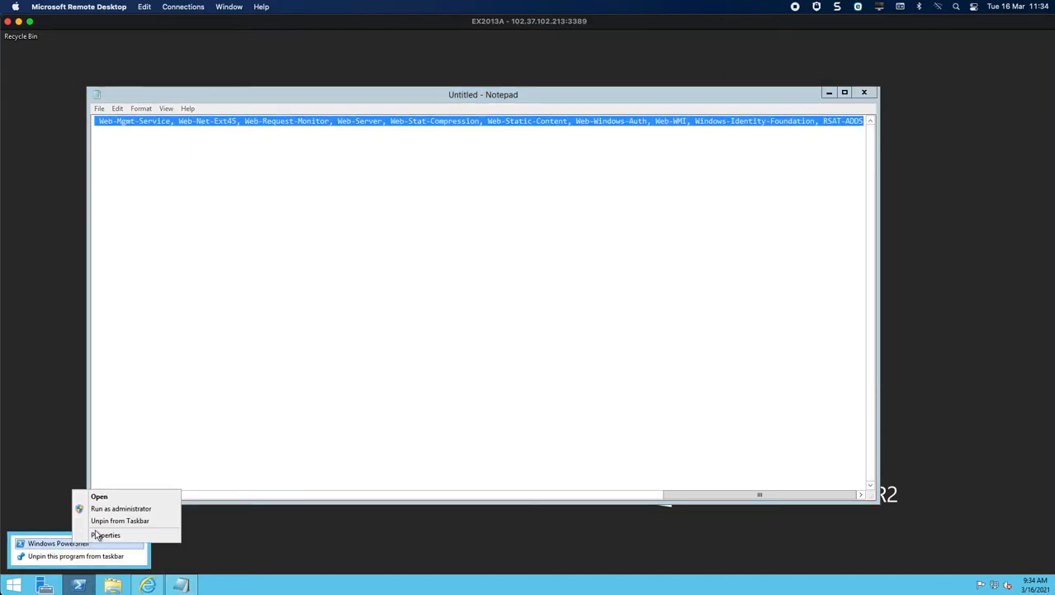
left_click(122, 509)
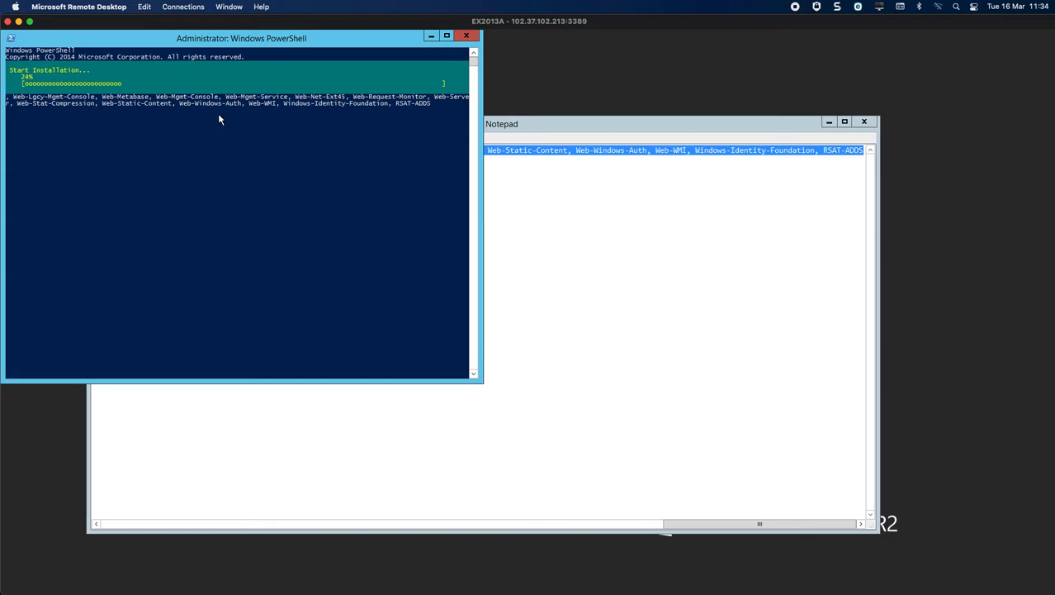
mouse_move(221, 133)
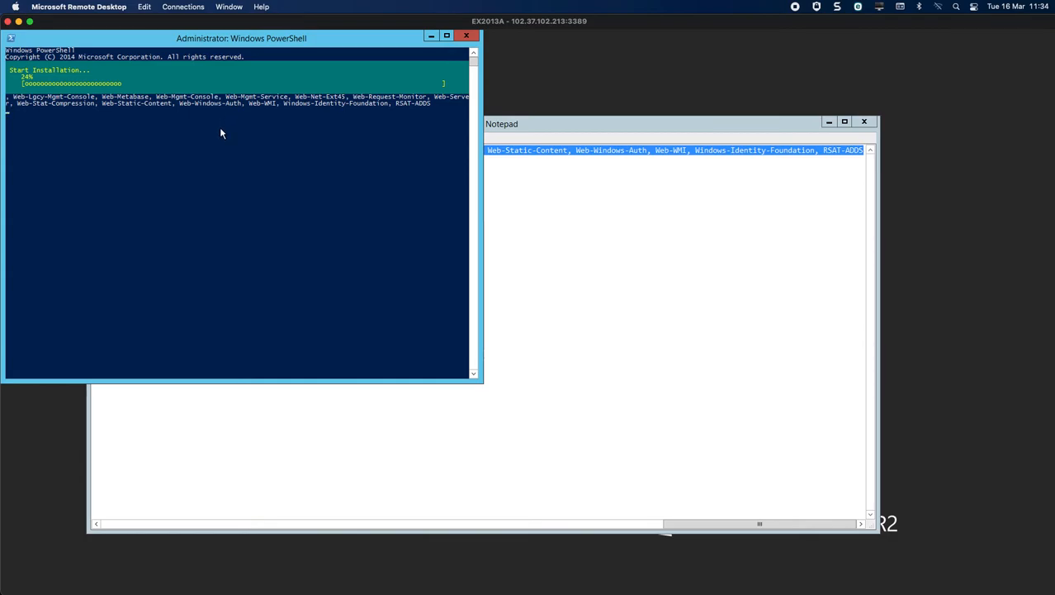
mouse_move(231, 131)
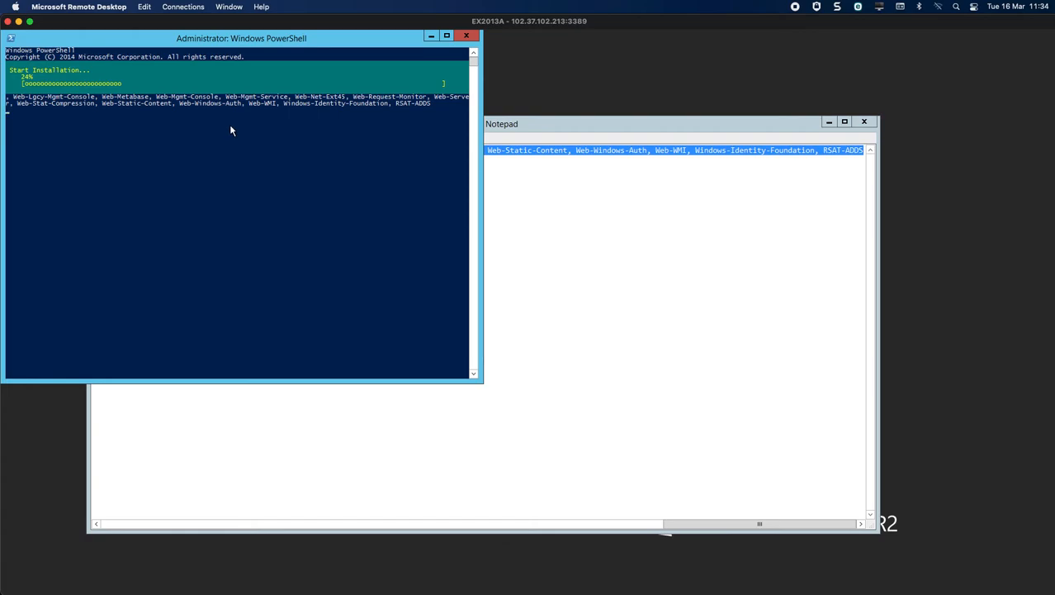
mouse_move(254, 127)
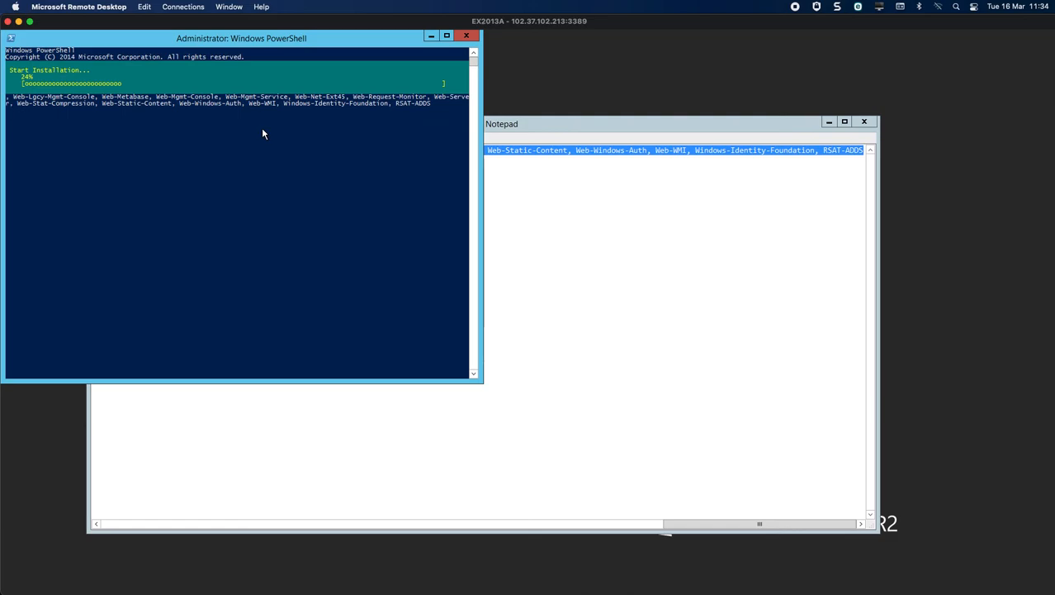
mouse_move(271, 135)
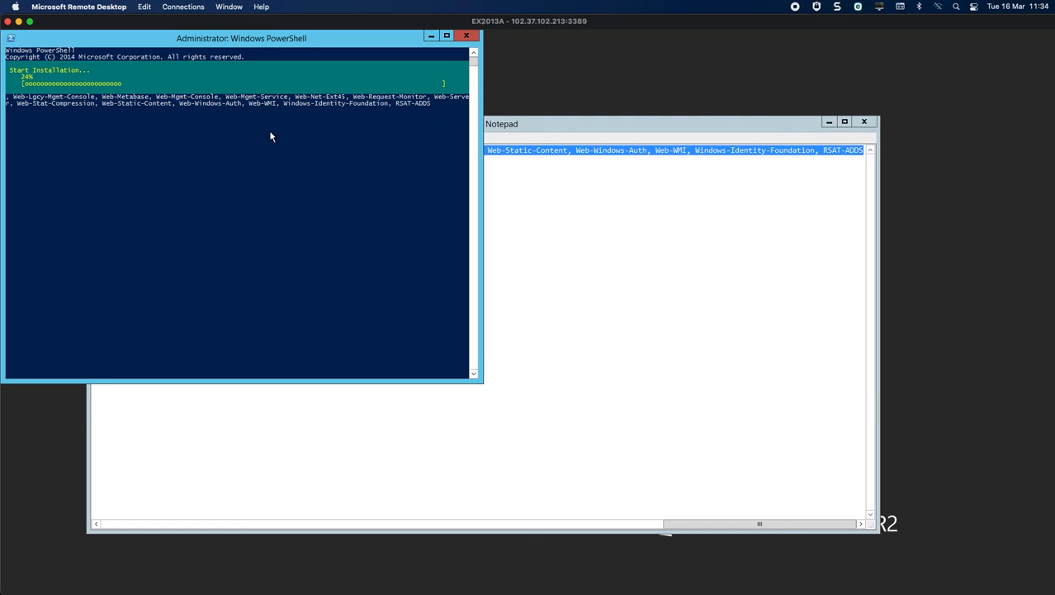
mouse_move(790, 34)
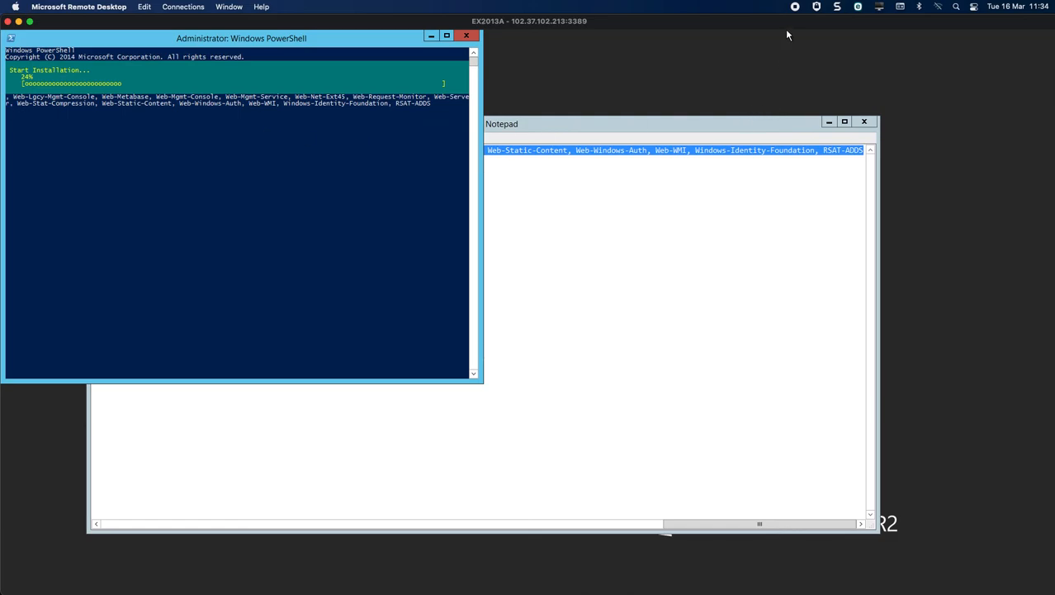